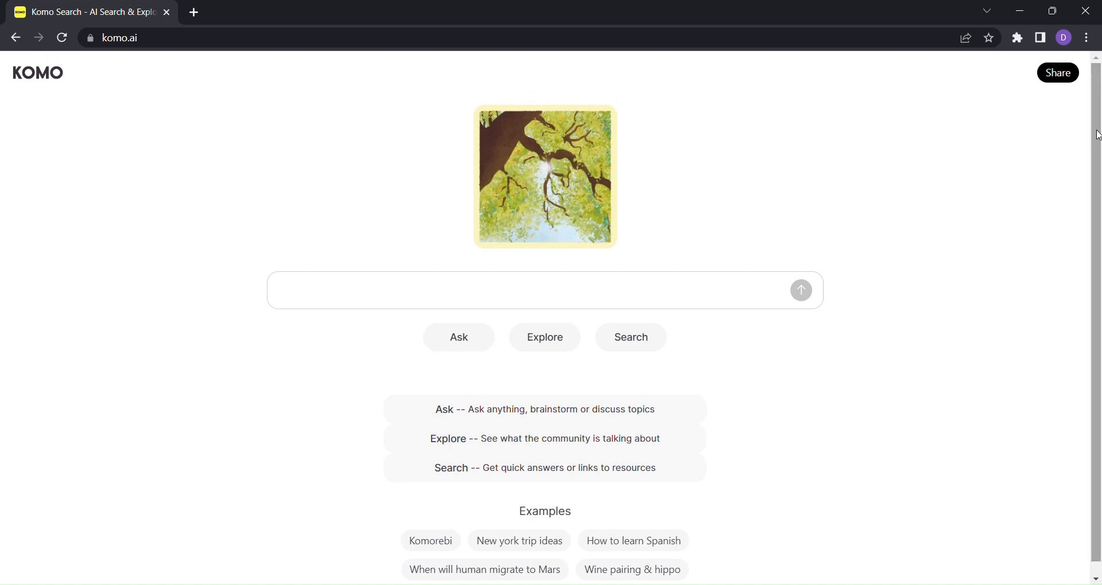
{"action": "scroll", "scroll_direction": "down", "scroll_amount": 3}
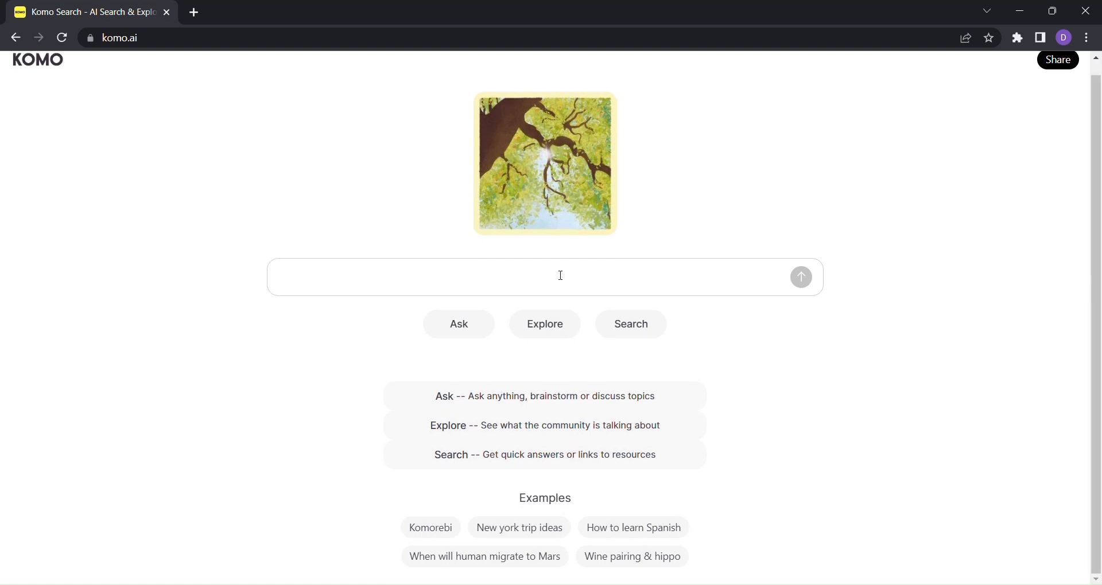
{"action": "type", "text": "f"}
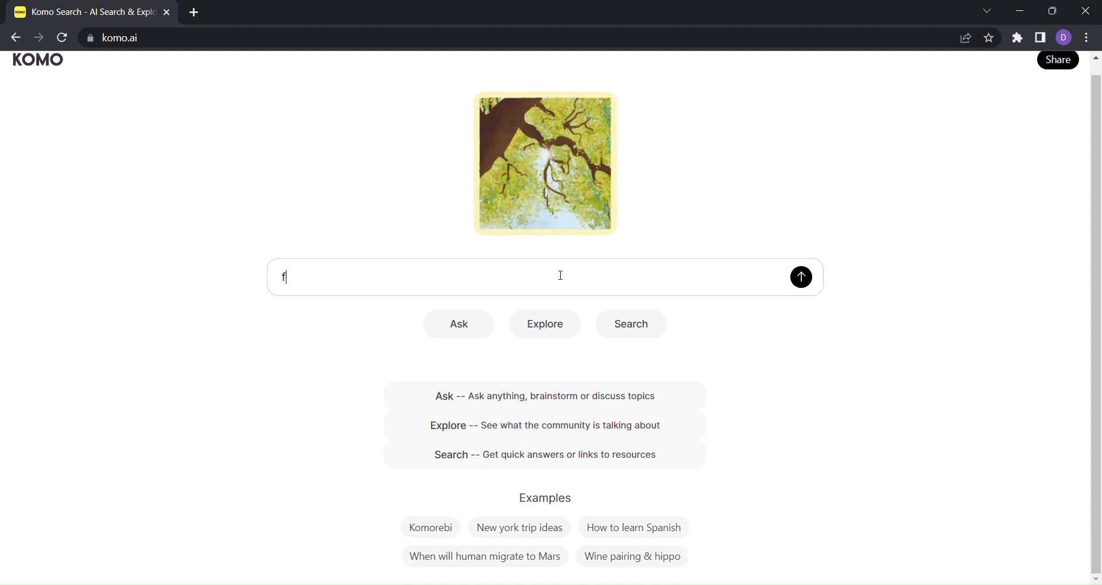
{"action": "type", "text": "ree courses"}
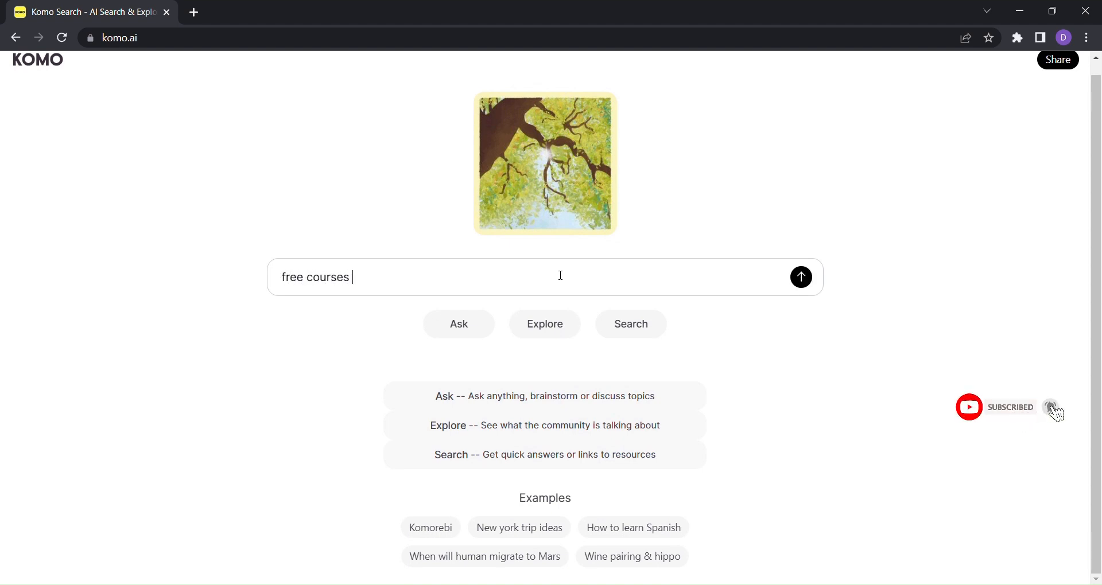
{"action": "type", "text": "for python"}
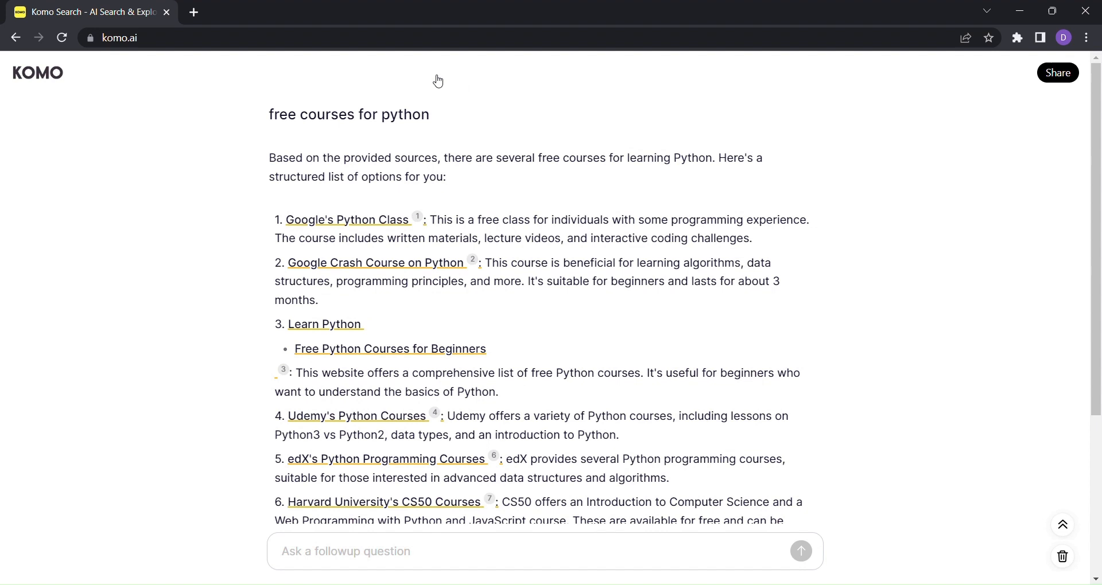
{"action": "scroll", "scroll_direction": "down", "scroll_amount": 3}
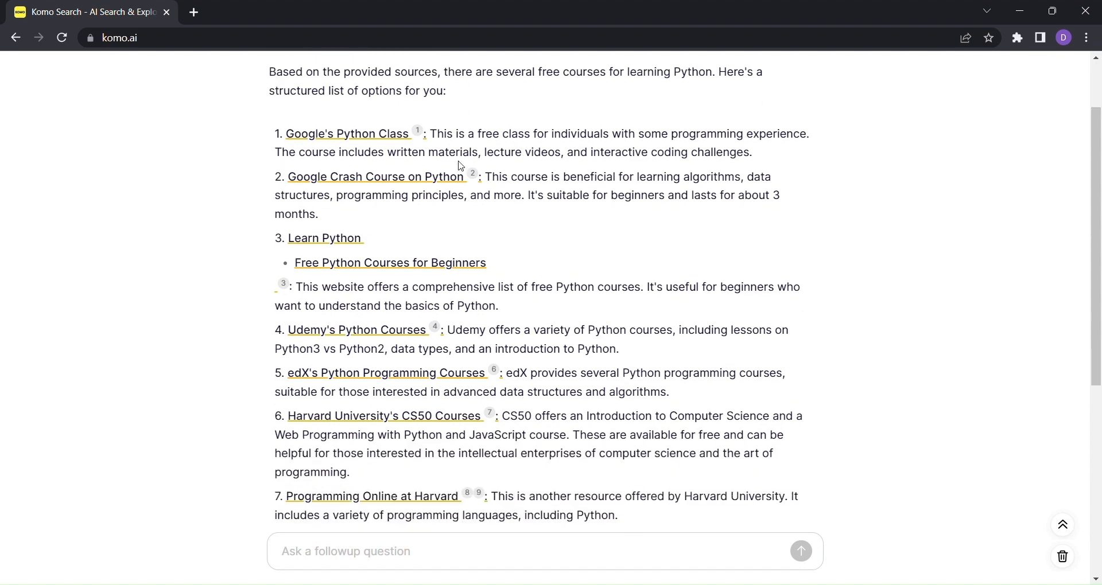
{"action": "scroll", "scroll_direction": "down", "scroll_amount": 3}
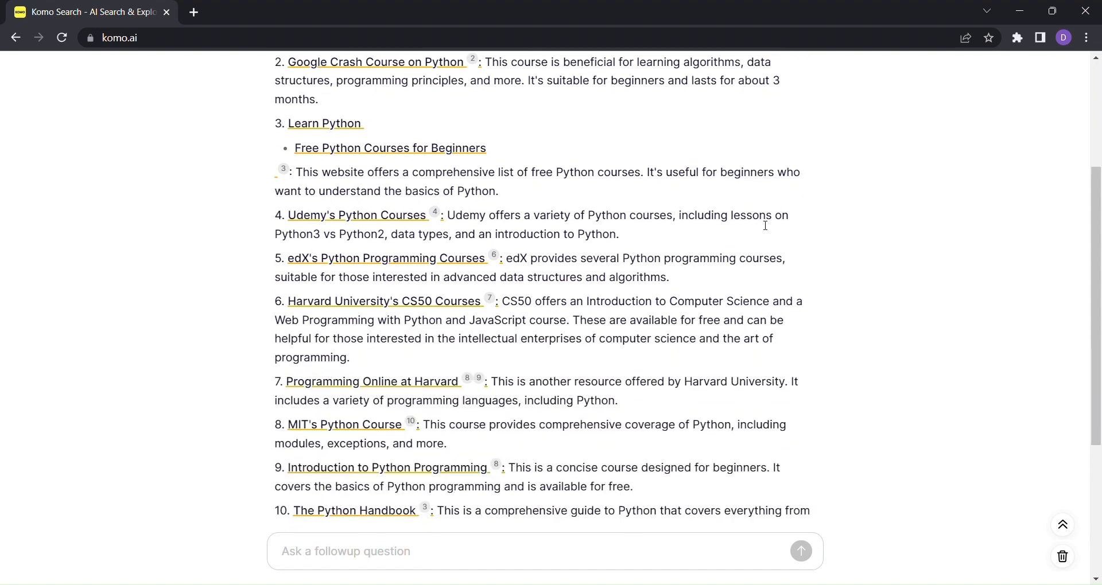
{"action": "scroll", "scroll_direction": "down", "scroll_amount": 3}
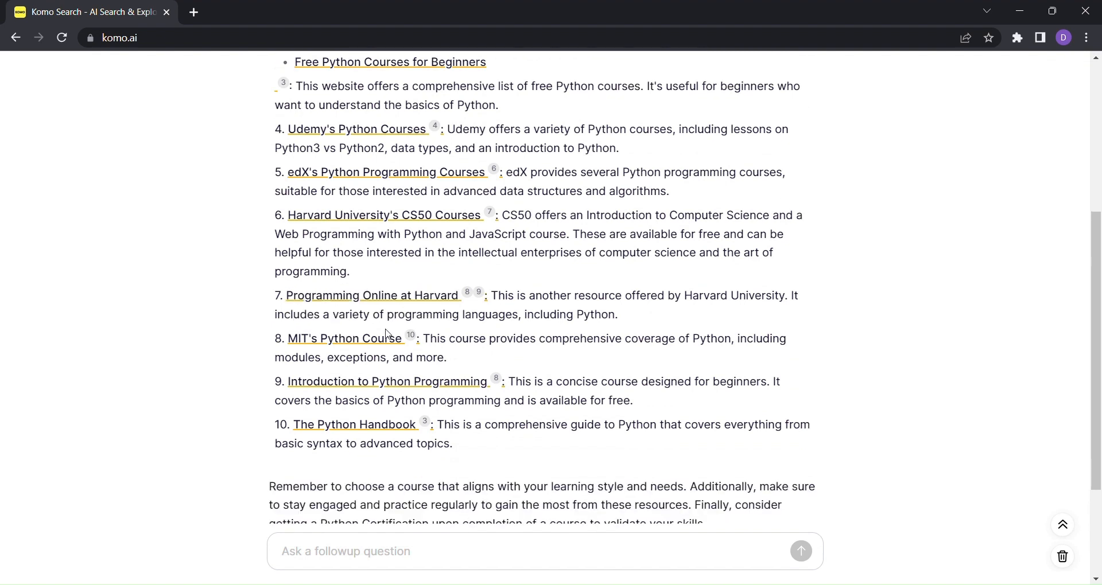
{"action": "scroll", "scroll_direction": "down", "scroll_amount": 3}
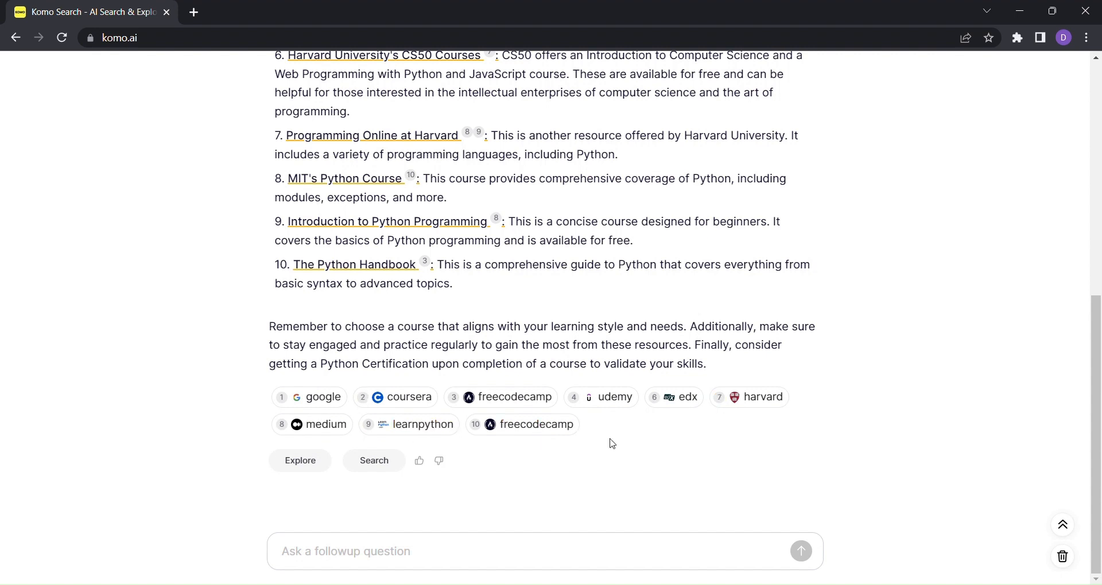
{"action": "mouse_move", "coordinate": [378, 454]}
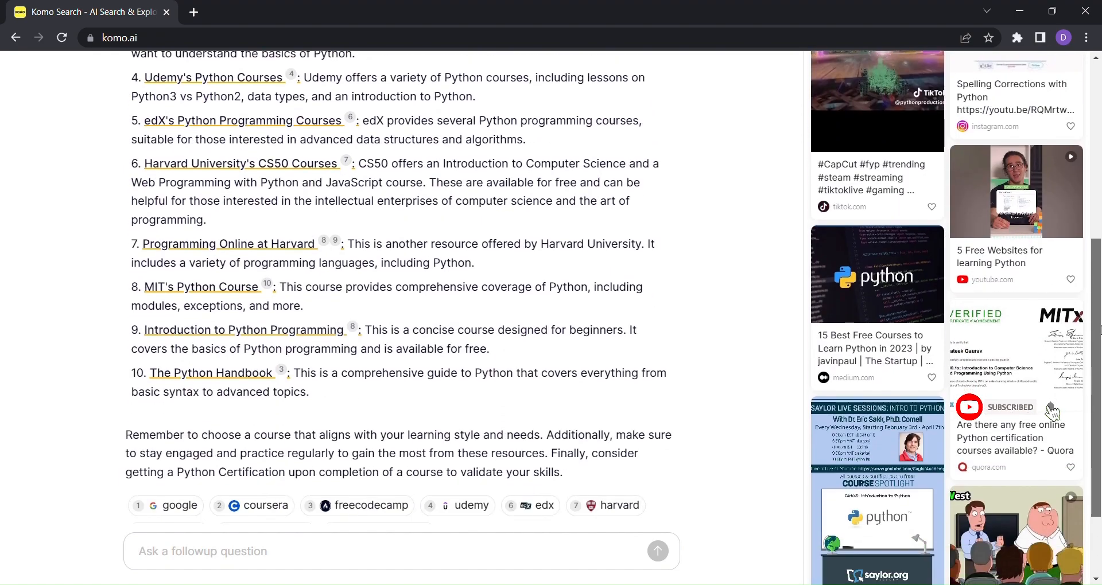
{"action": "scroll", "scroll_direction": "down", "scroll_amount": 3}
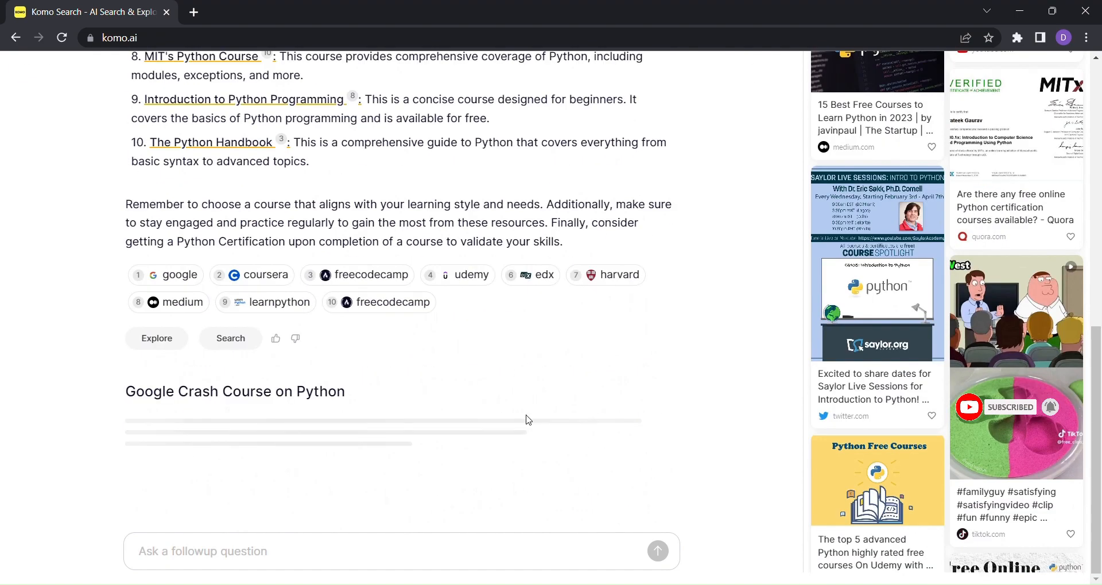
{"action": "scroll", "scroll_direction": "down", "scroll_amount": 3}
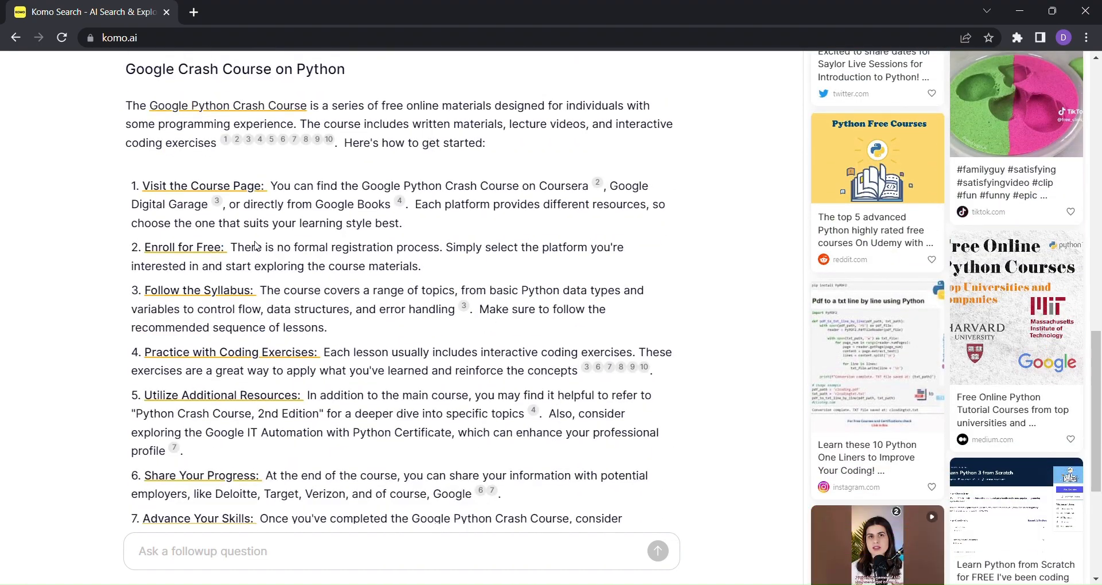
{"action": "scroll", "scroll_direction": "down", "scroll_amount": 3}
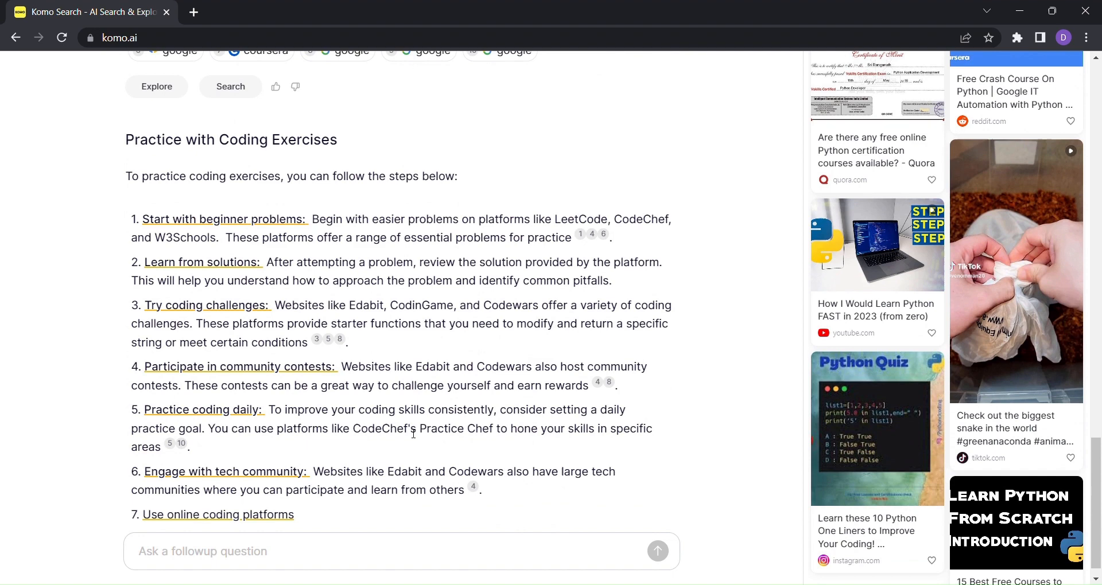
{"action": "scroll", "scroll_direction": "down", "scroll_amount": 3}
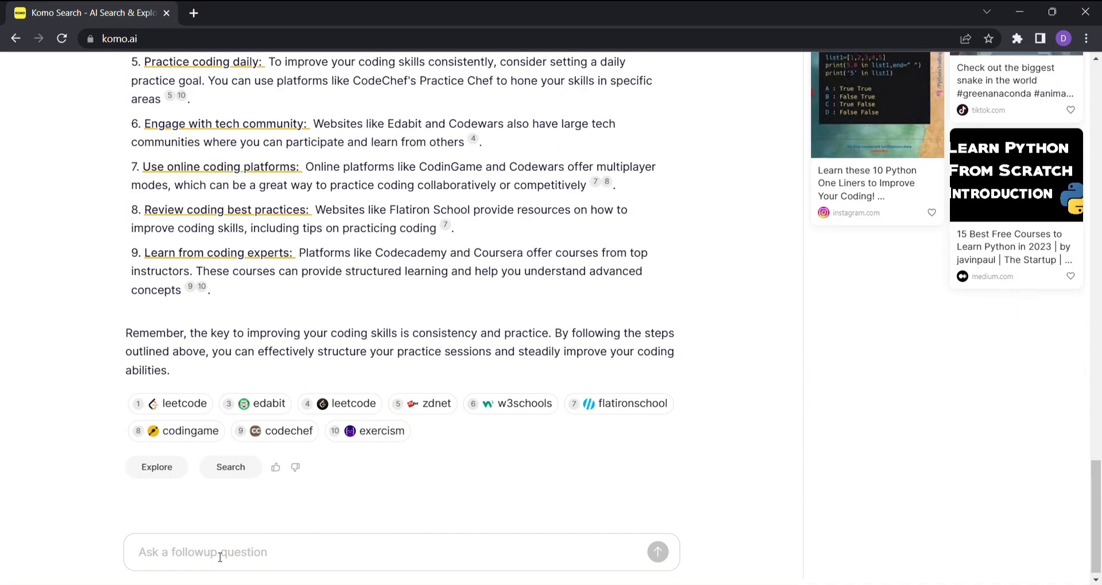
{"action": "type", "text": "How to learn frenc"}
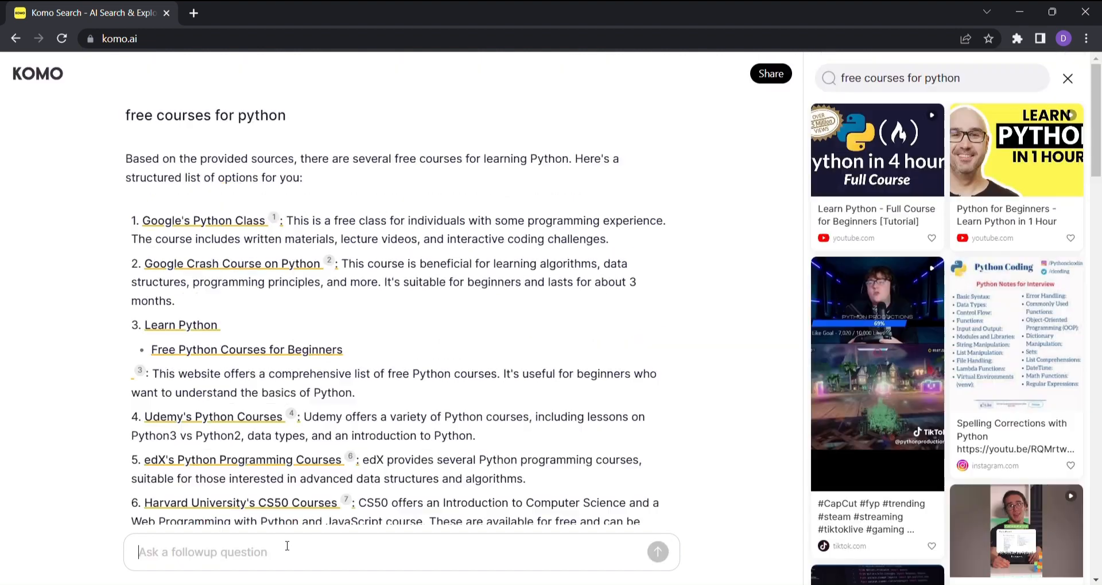
{"action": "scroll", "scroll_direction": "down", "scroll_amount": 3}
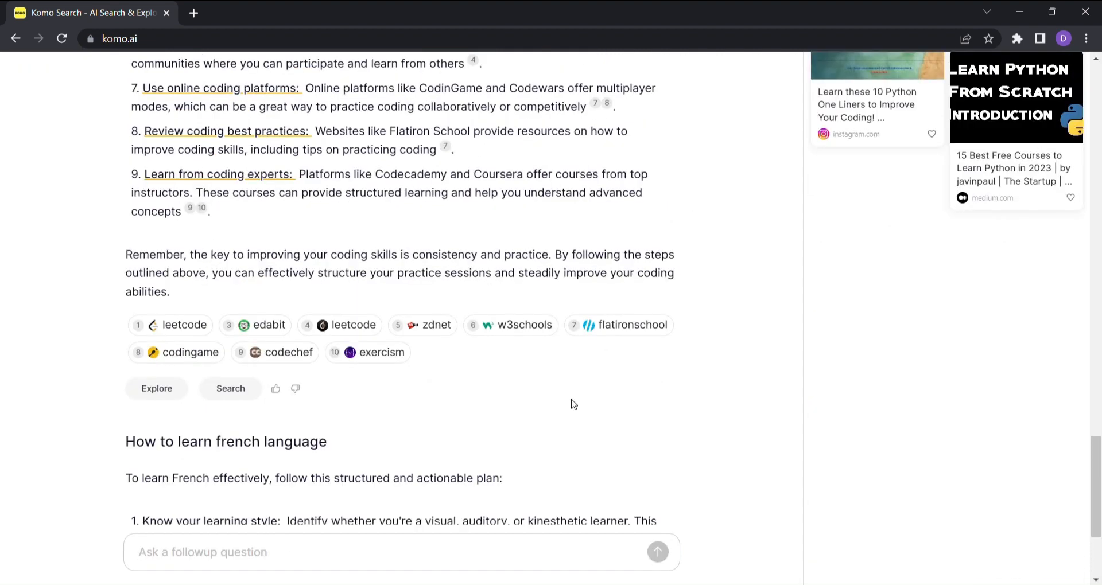
{"action": "scroll", "scroll_direction": "down", "scroll_amount": 3}
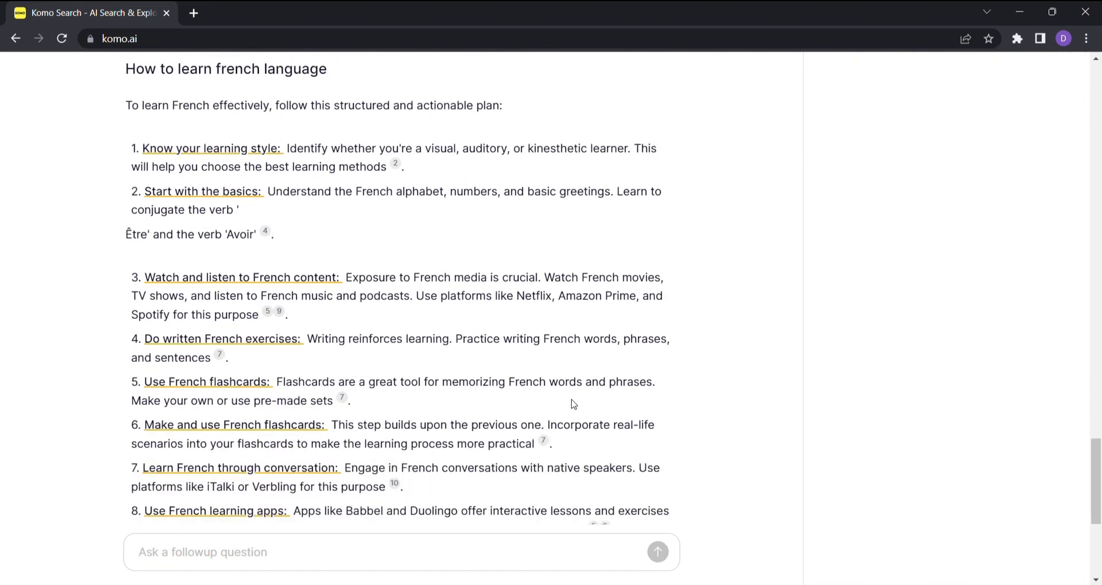
{"action": "scroll", "scroll_direction": "down", "scroll_amount": 3}
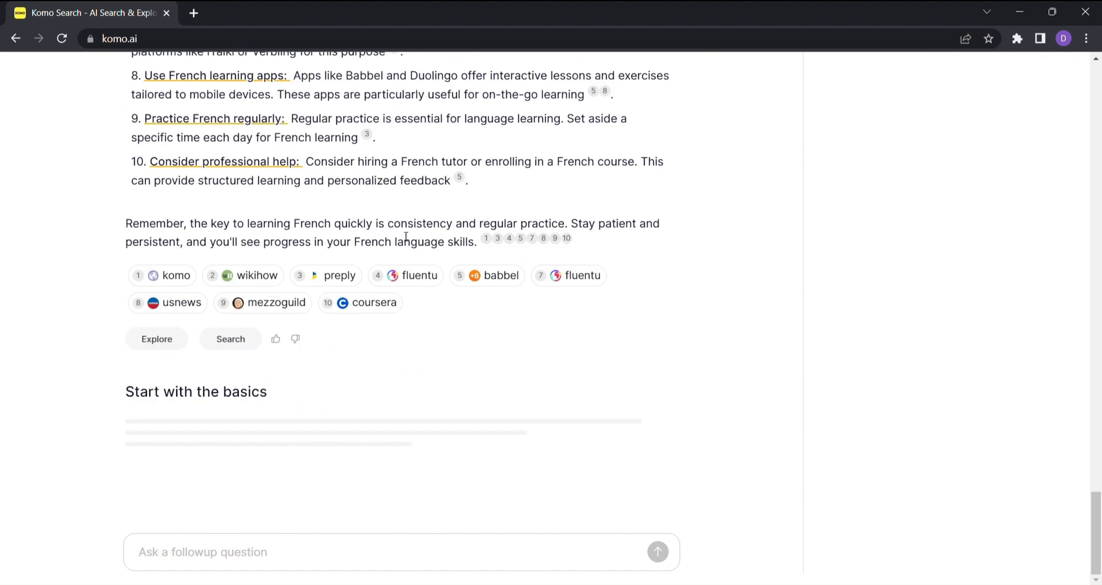
{"action": "scroll", "scroll_direction": "down", "scroll_amount": 3}
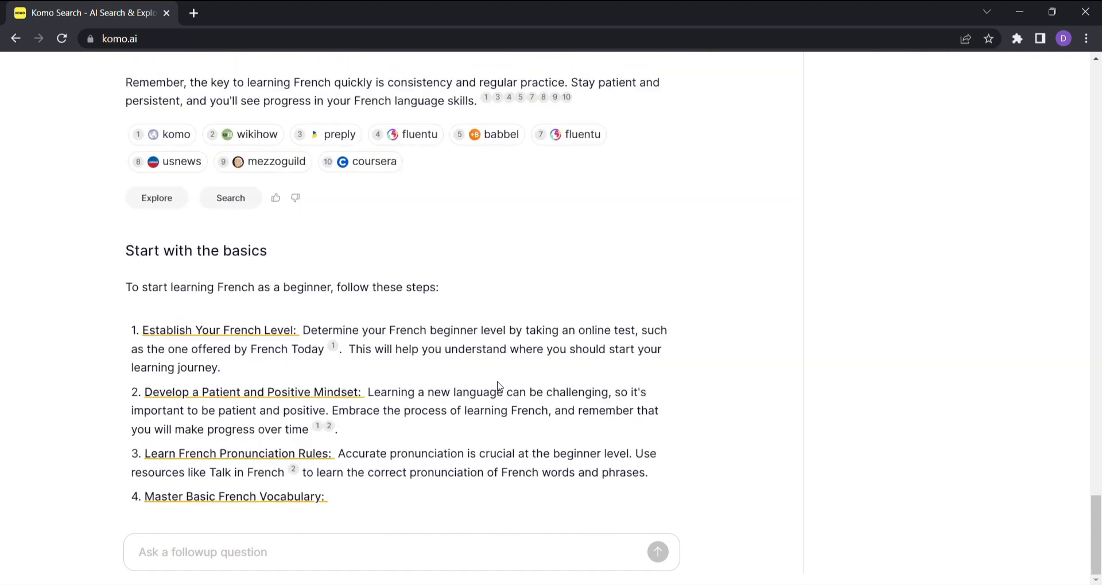
{"action": "scroll", "scroll_direction": "down", "scroll_amount": 3}
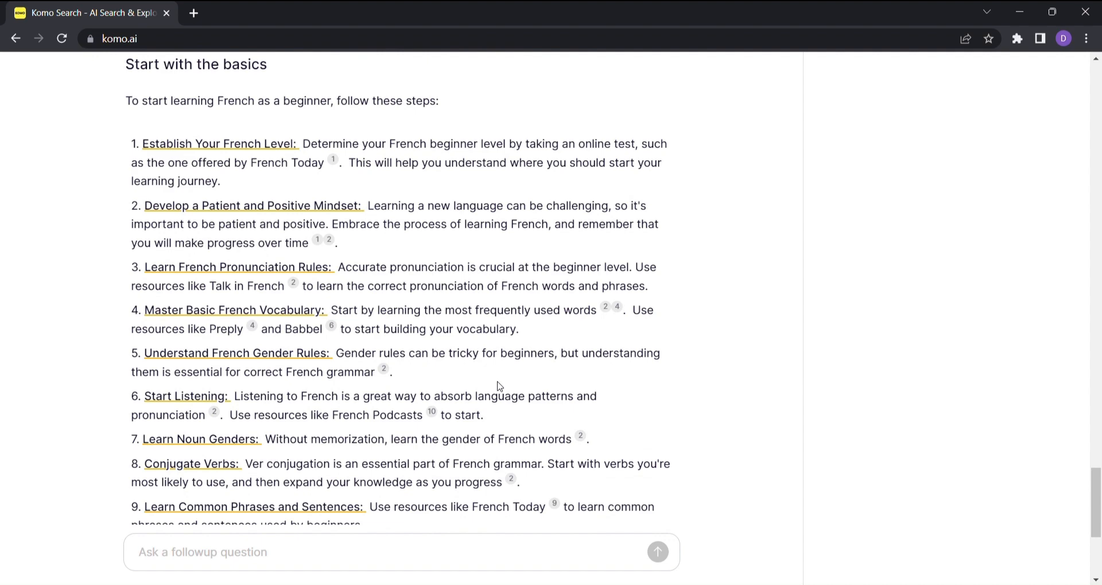
{"action": "scroll", "scroll_direction": "down", "scroll_amount": 3}
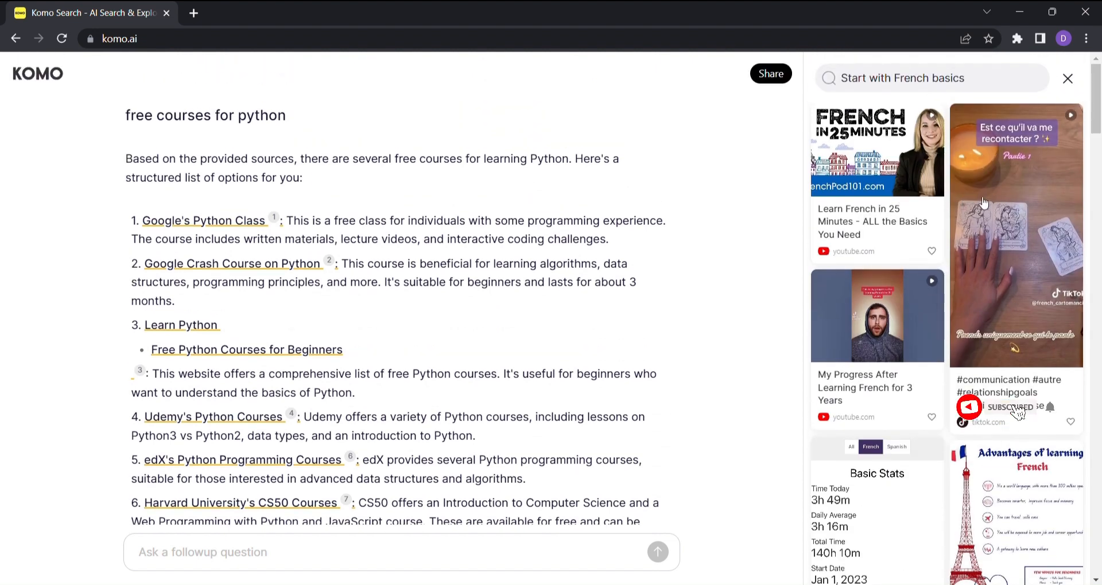
{"action": "scroll", "scroll_direction": "down", "scroll_amount": 3}
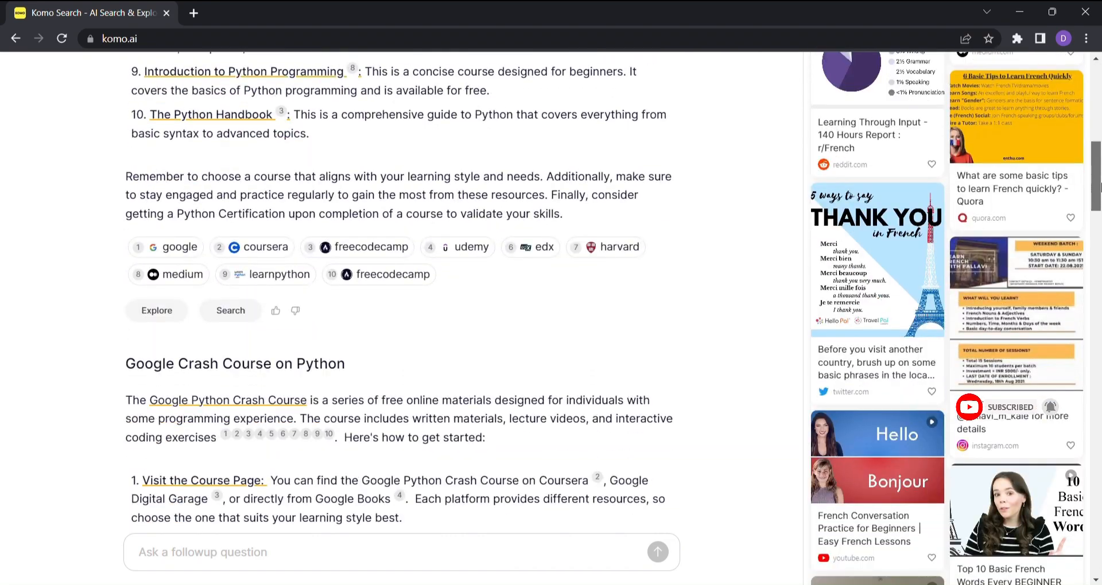
{"action": "scroll", "scroll_direction": "down", "scroll_amount": 3}
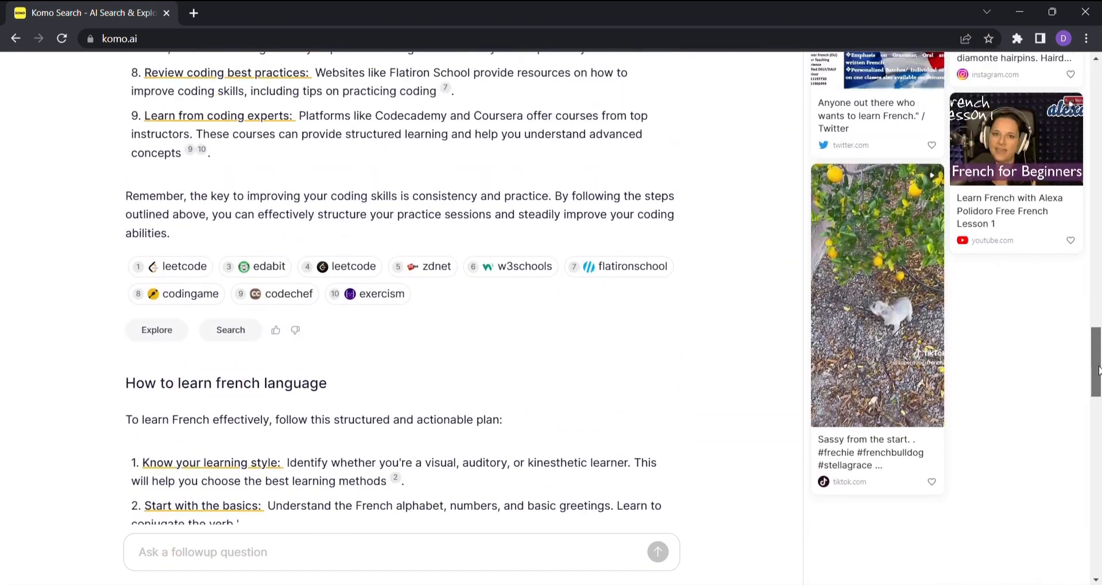